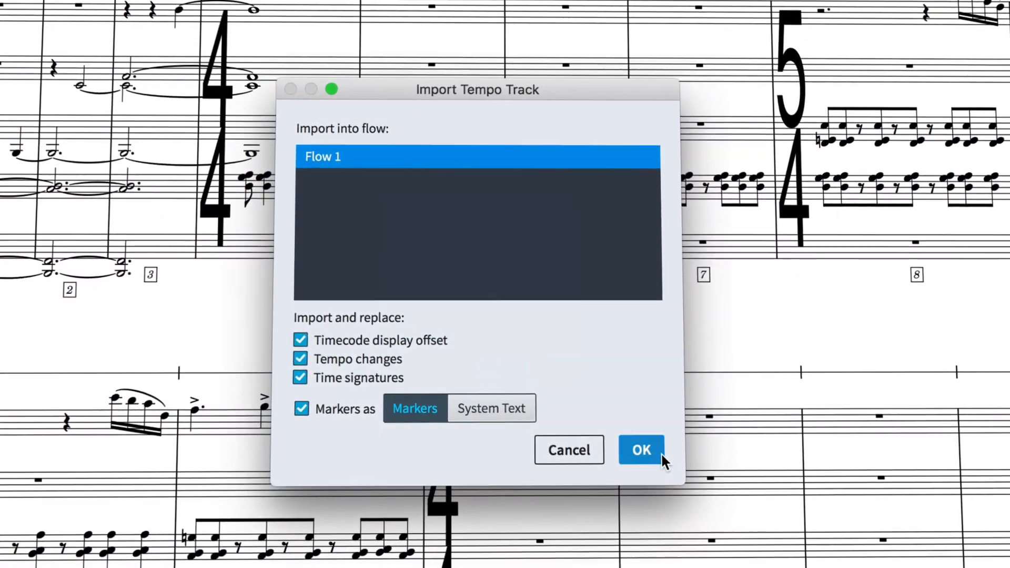
Dismiss the Import Tempo Track options and switch to the blank one-bar 14M2A project
click(641, 450)
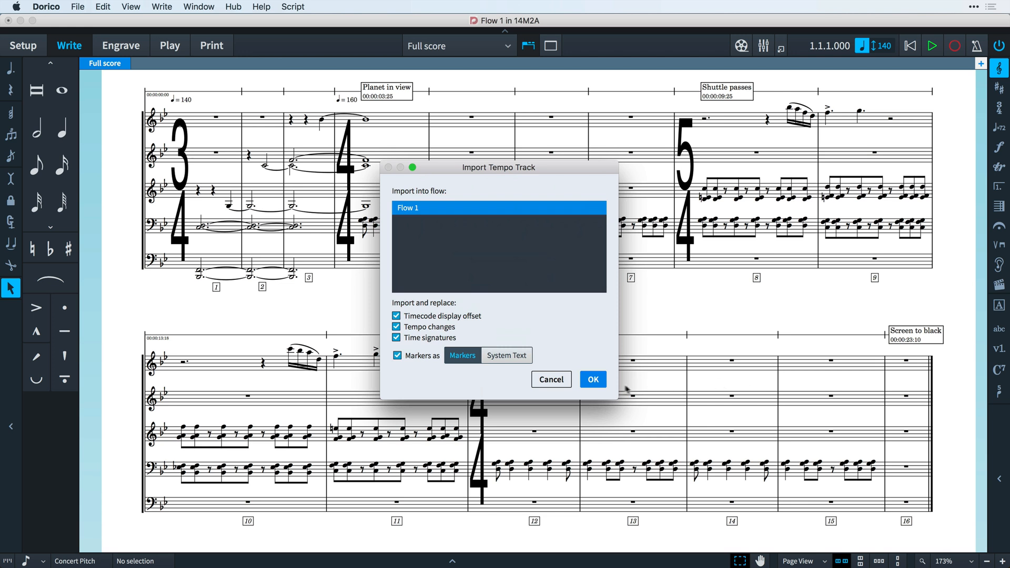
click(592, 379)
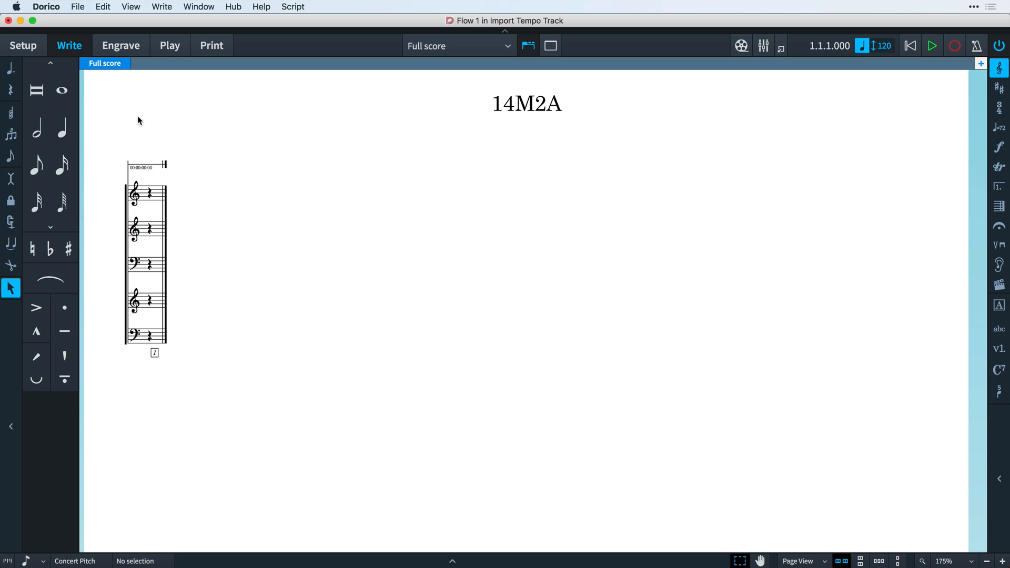
mouse_move(77, 7)
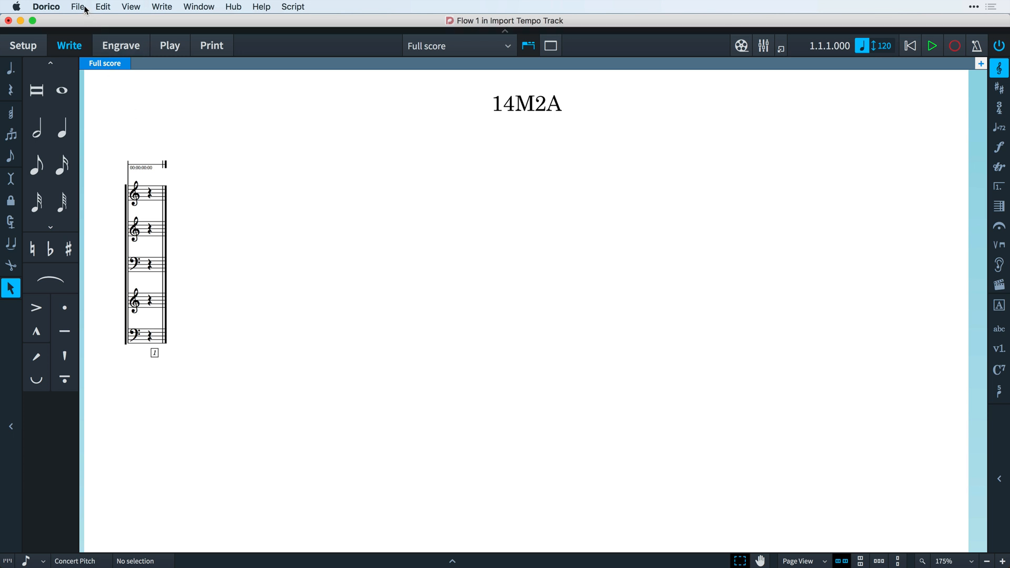
Import the 14M2A.midi tempo track, keeping markers, tempos and time signatures
click(77, 7)
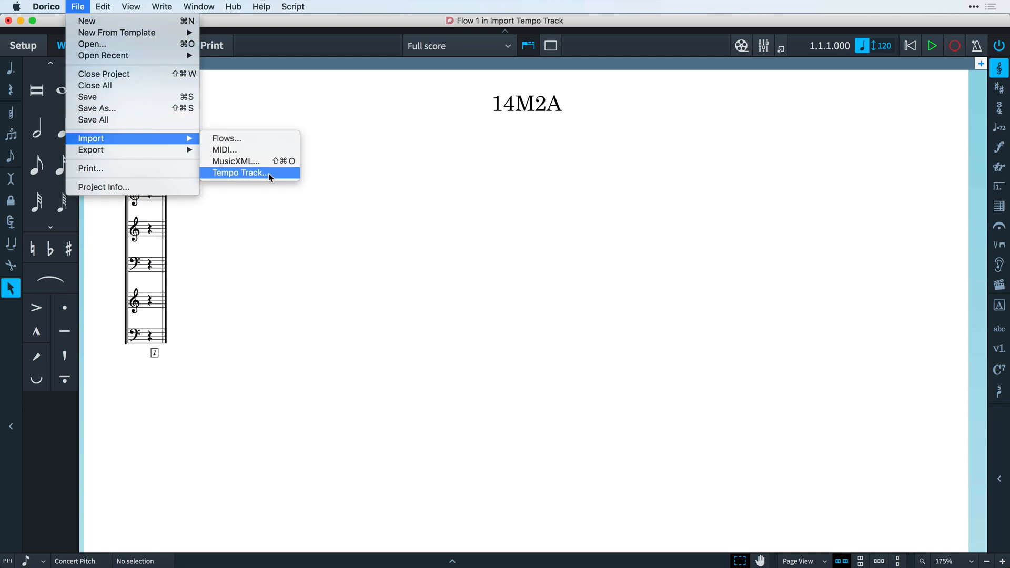
click(239, 173)
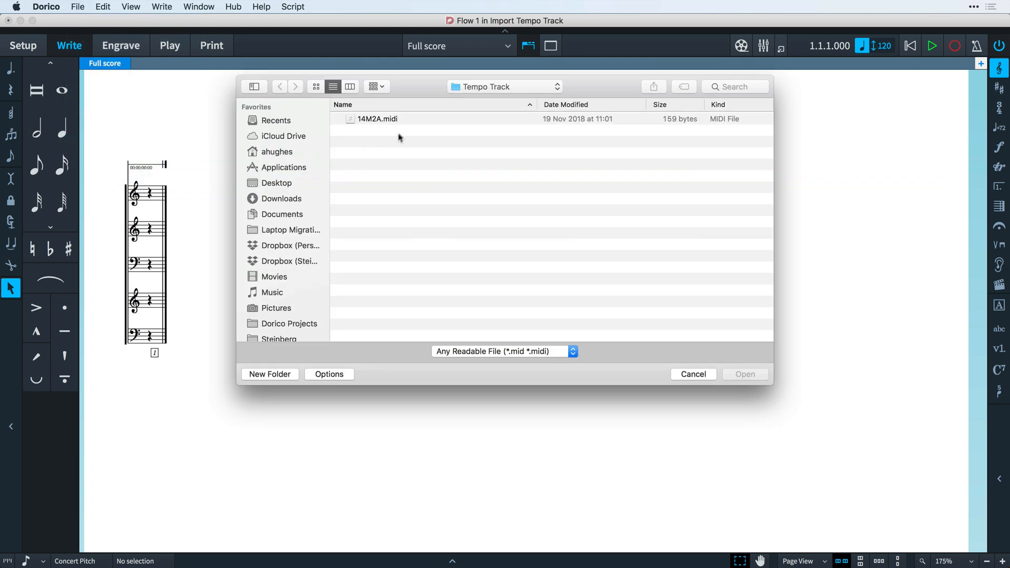
click(377, 118)
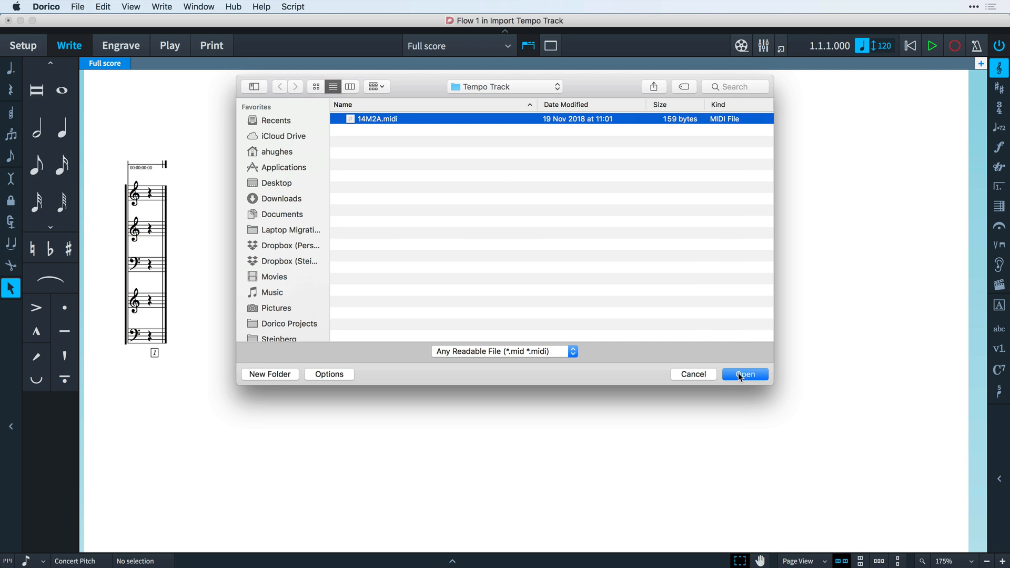
click(745, 375)
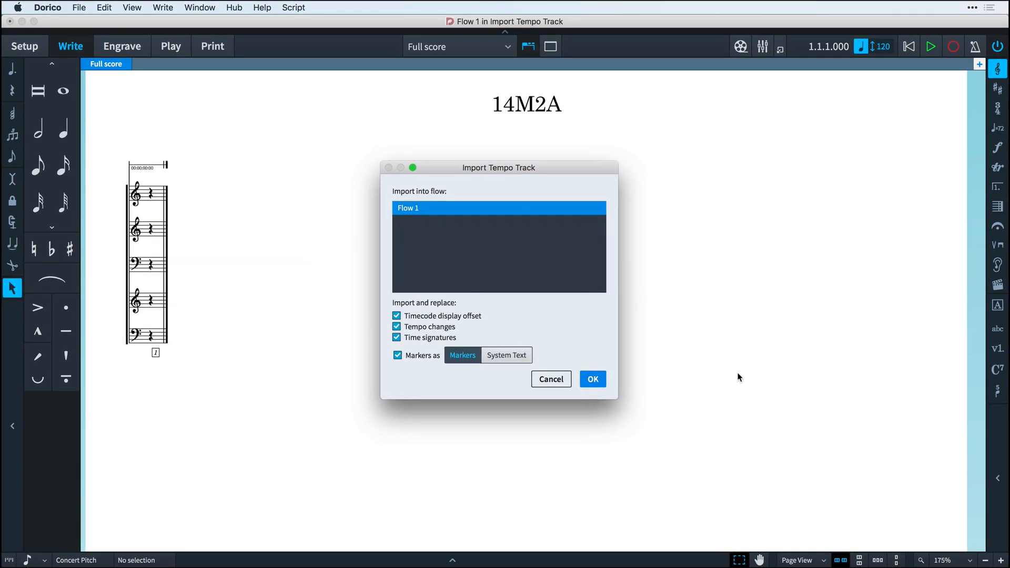
click(591, 379)
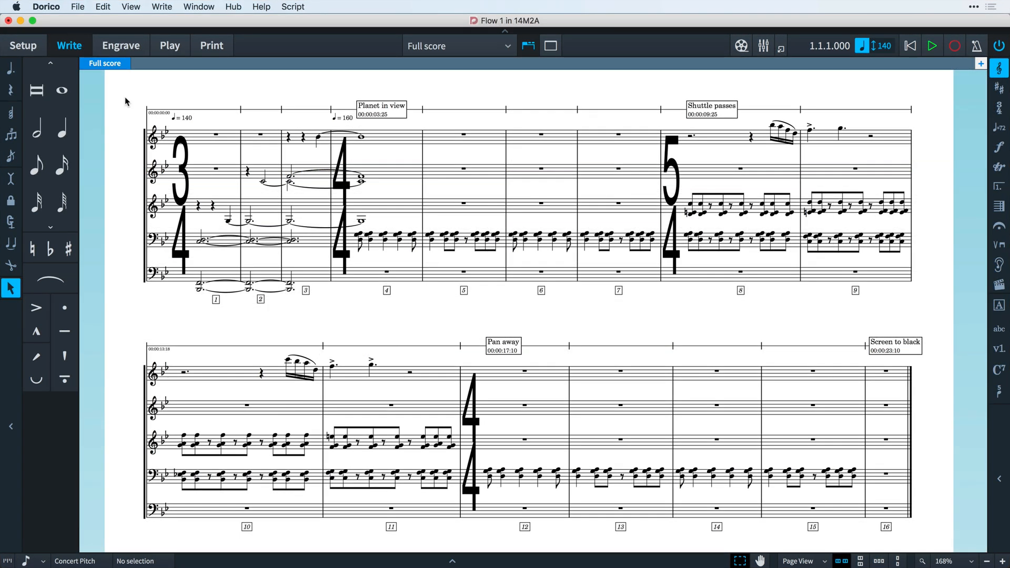
Import the revised 14M2Ar01.midi tempo track and delete surplus bars 15 and 16
click(78, 6)
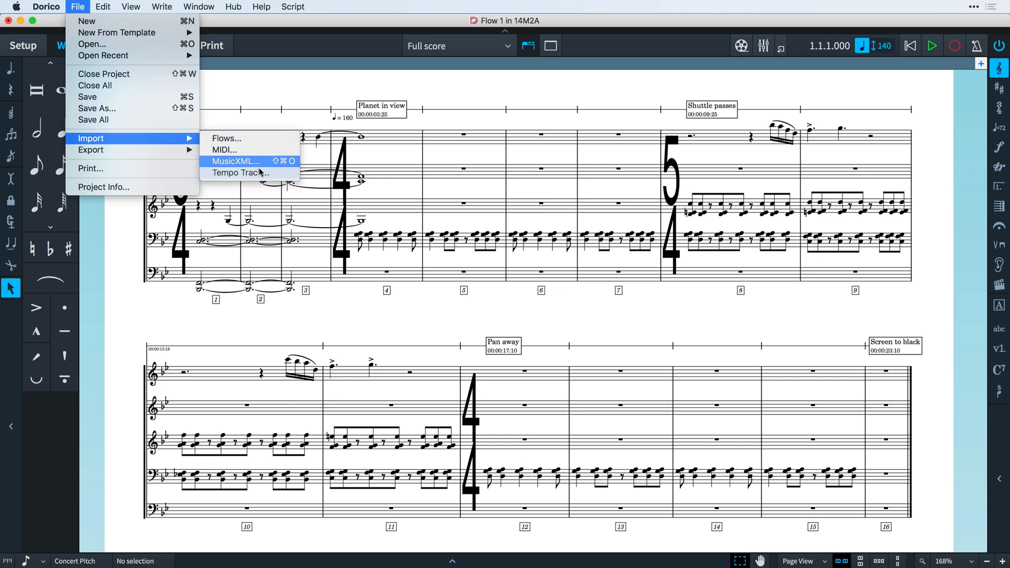
click(240, 173)
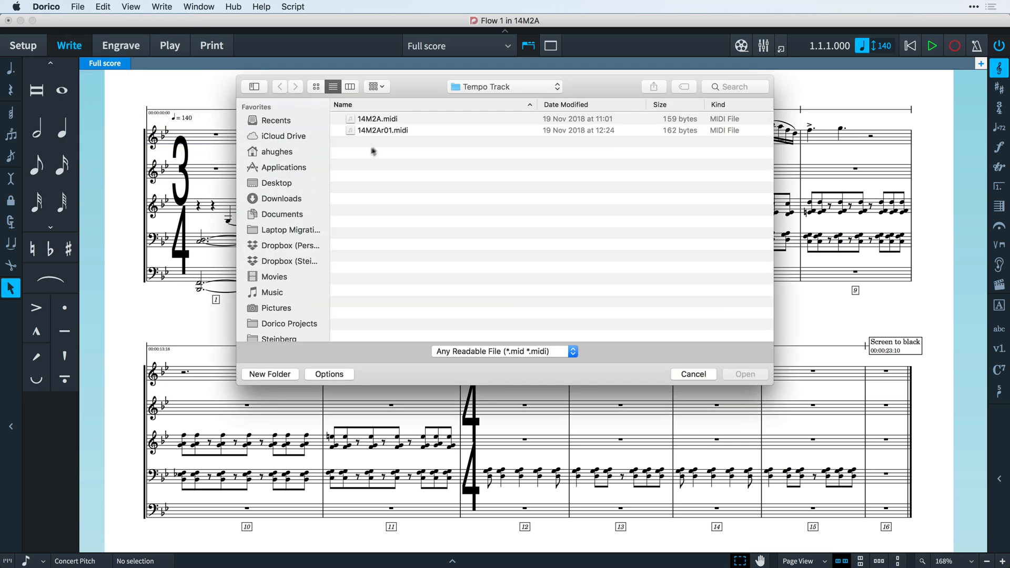
click(383, 130)
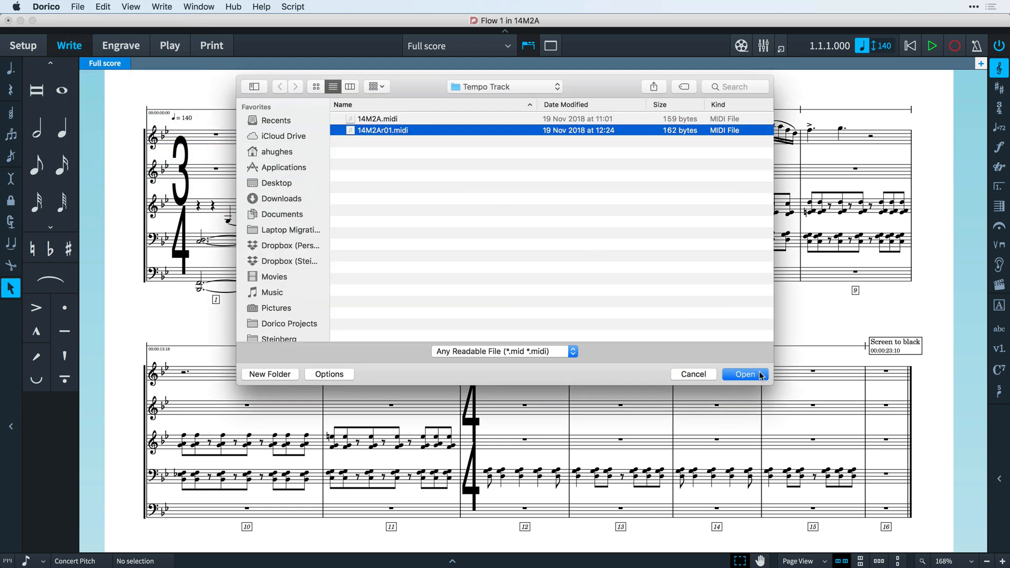
click(745, 374)
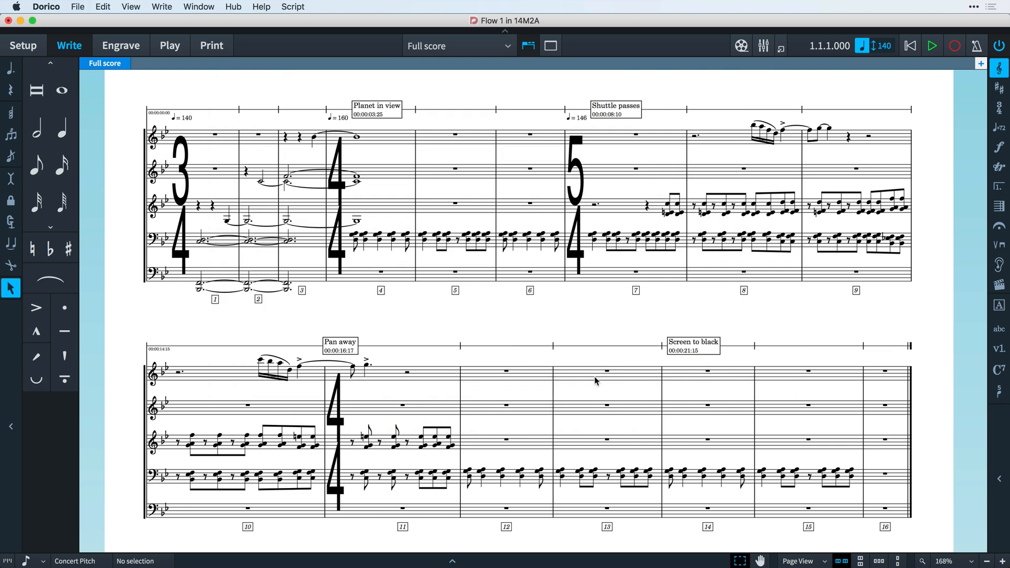
click(11, 179)
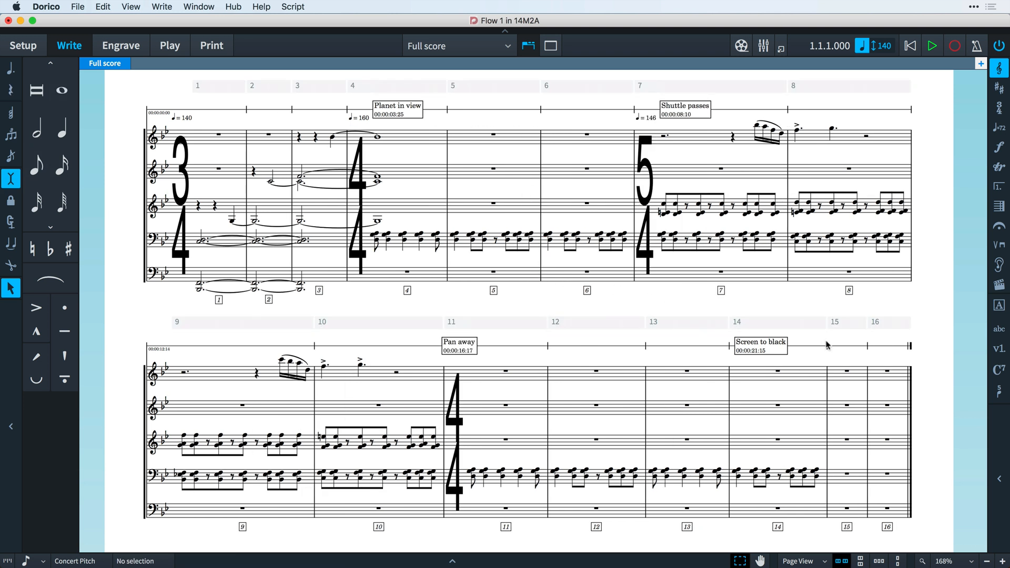
click(846, 322)
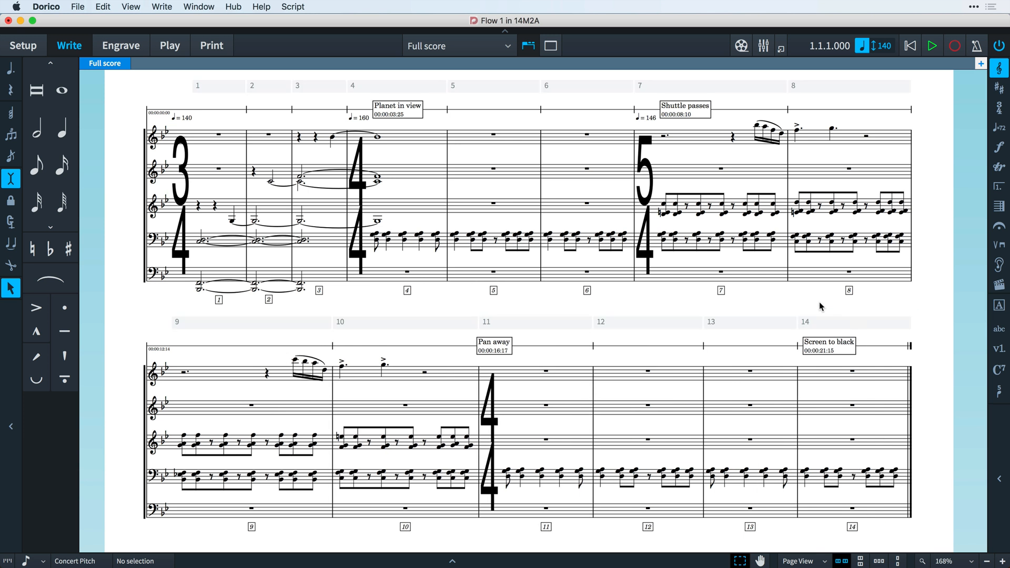
mouse_move(252, 149)
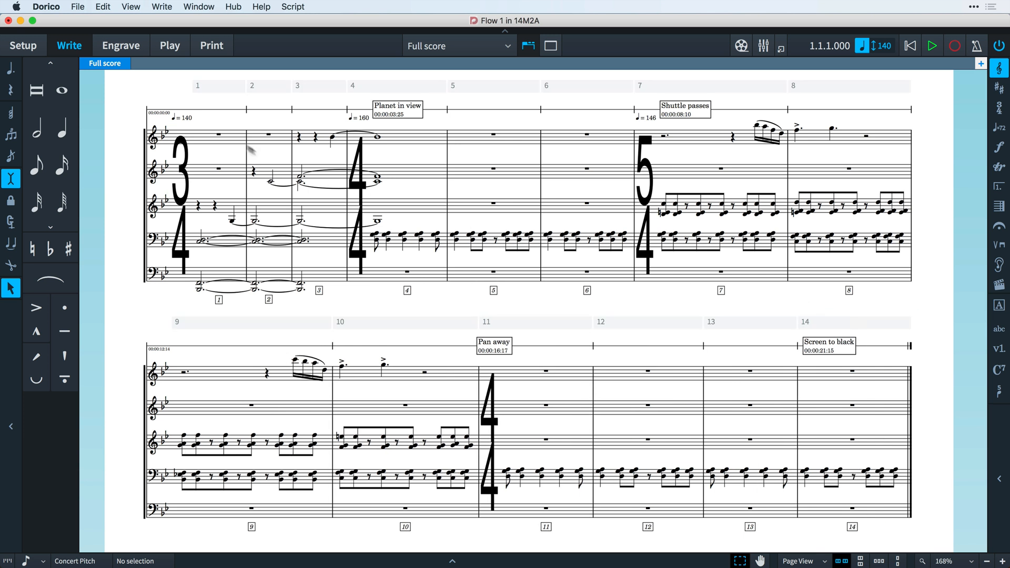
mouse_move(77, 7)
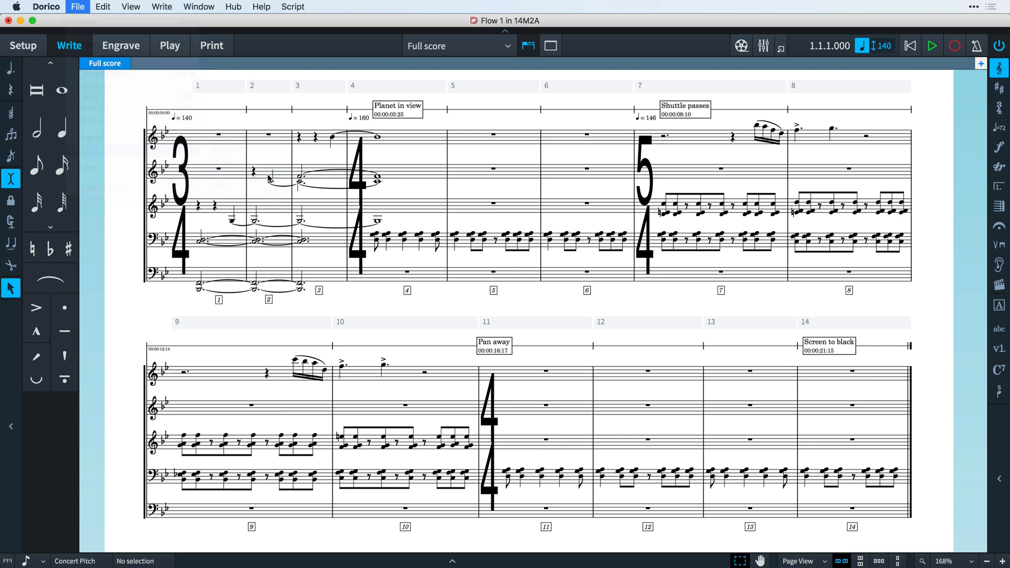
click(77, 6)
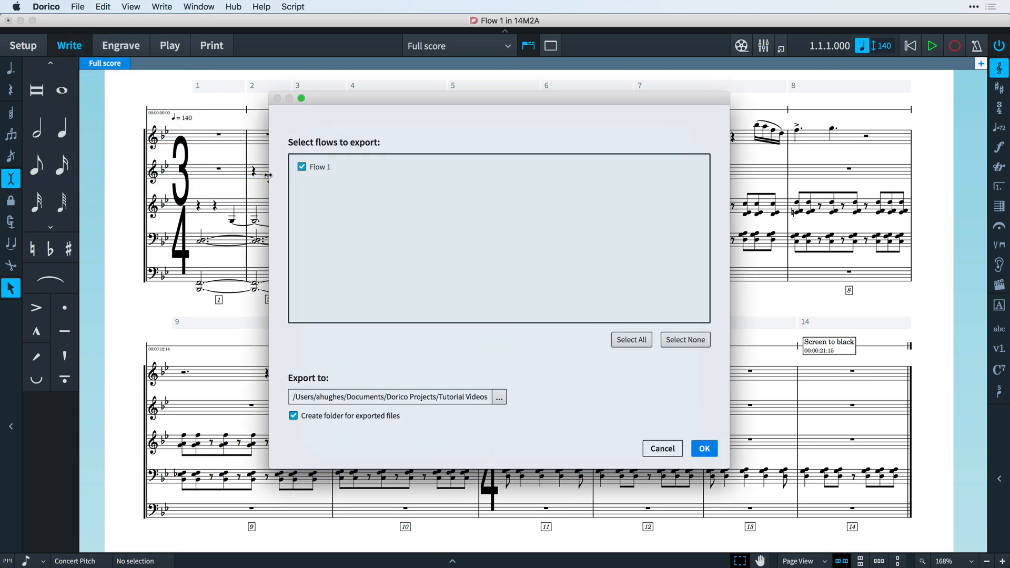
mouse_move(297, 200)
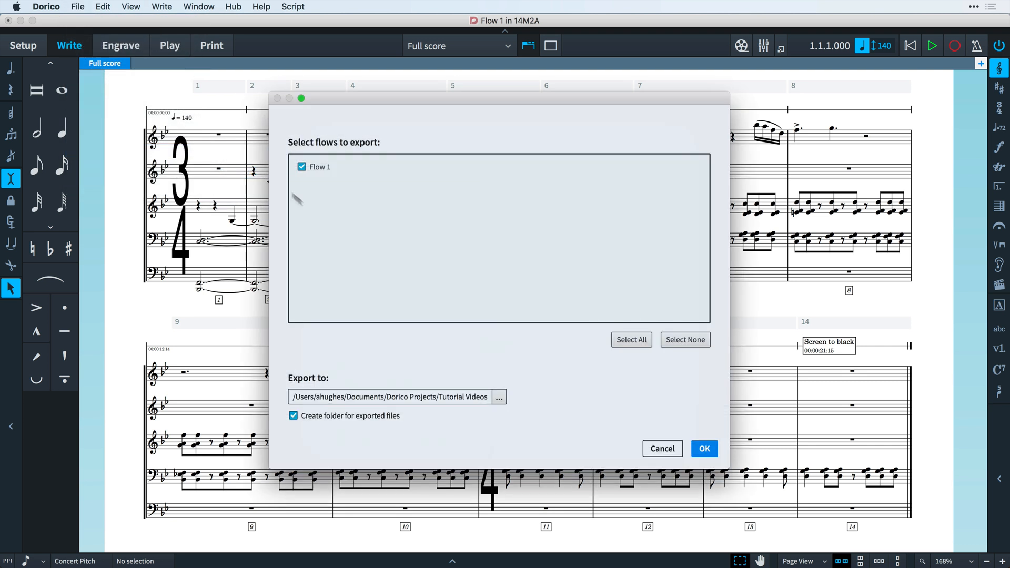
click(703, 449)
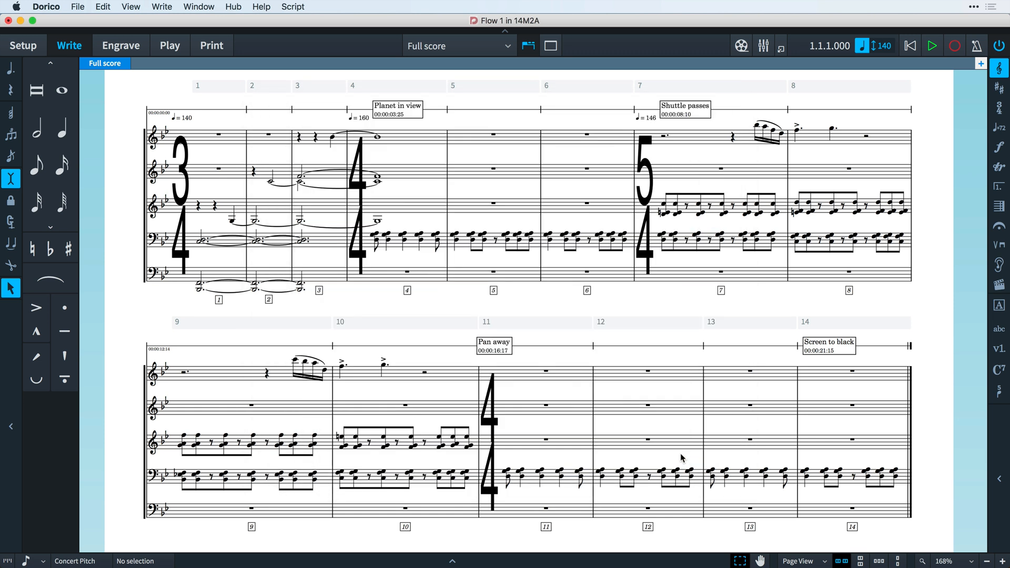